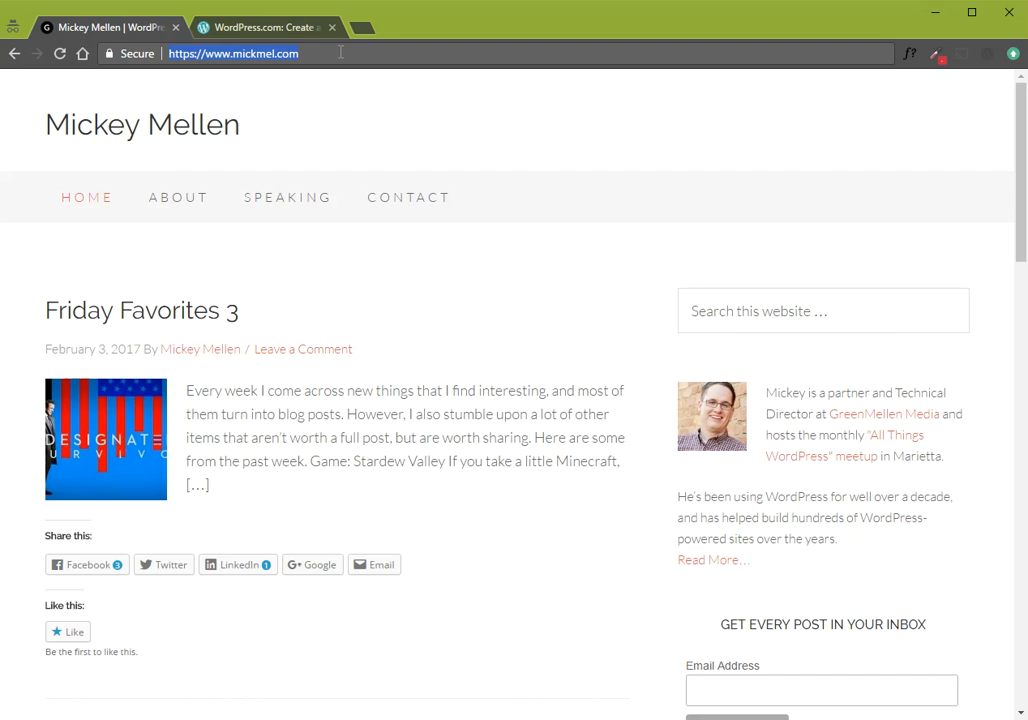
Append /wp to the site URL and reveal the username-and-password sign-in form
{"action": "type", "text": "/wp"}
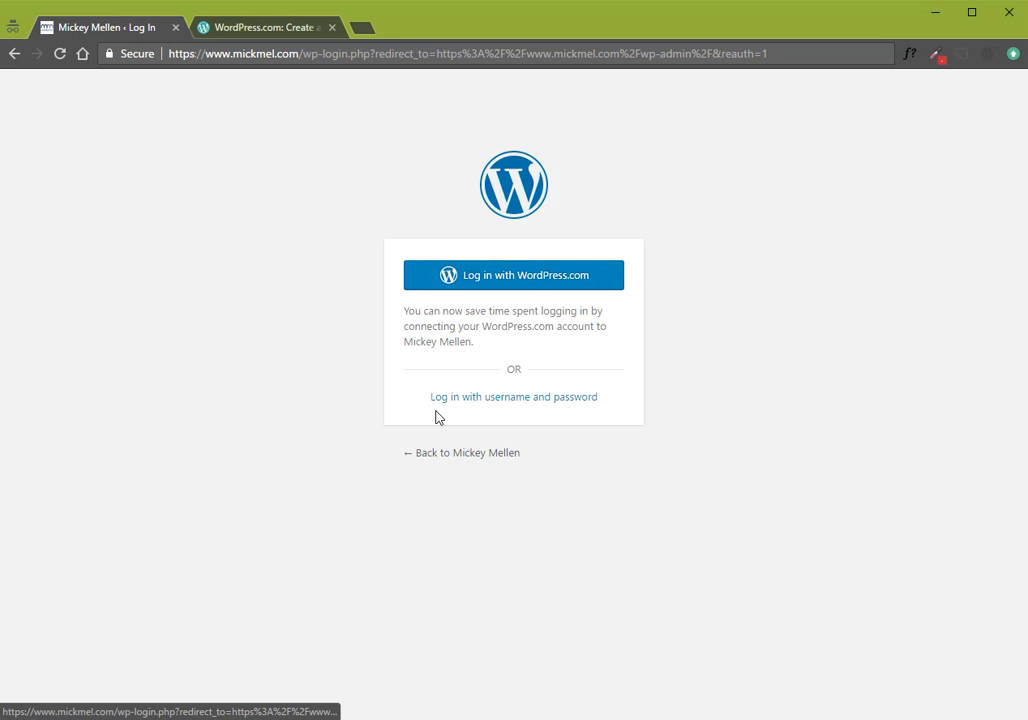
{"action": "mouse_move", "coordinate": [520, 404]}
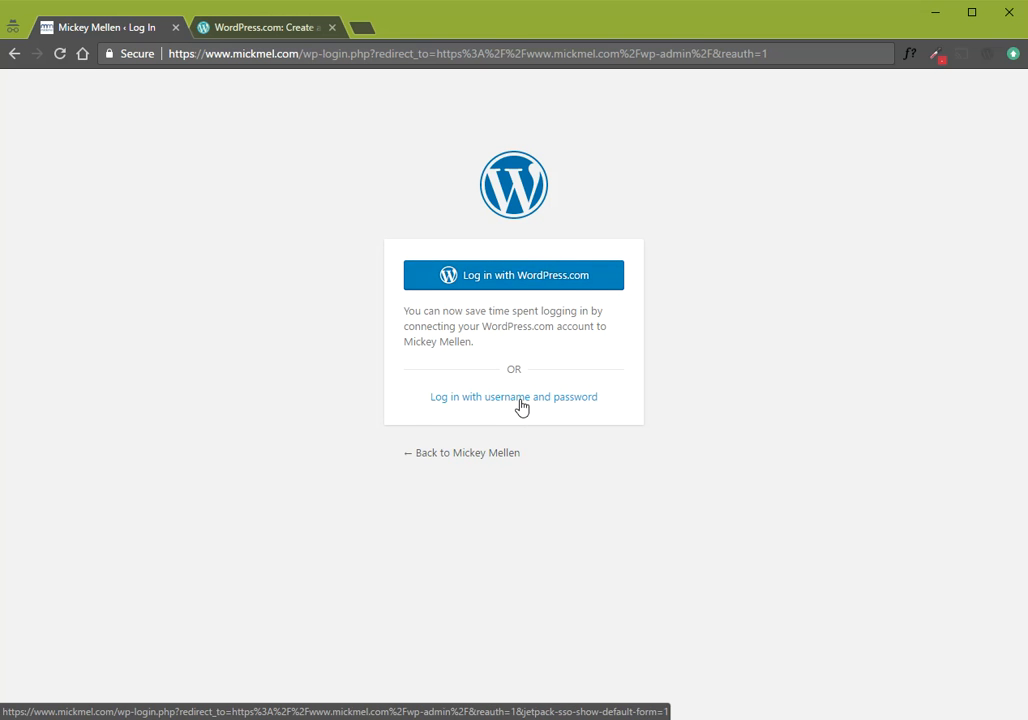
{"action": "left_click", "coordinate": [512, 396]}
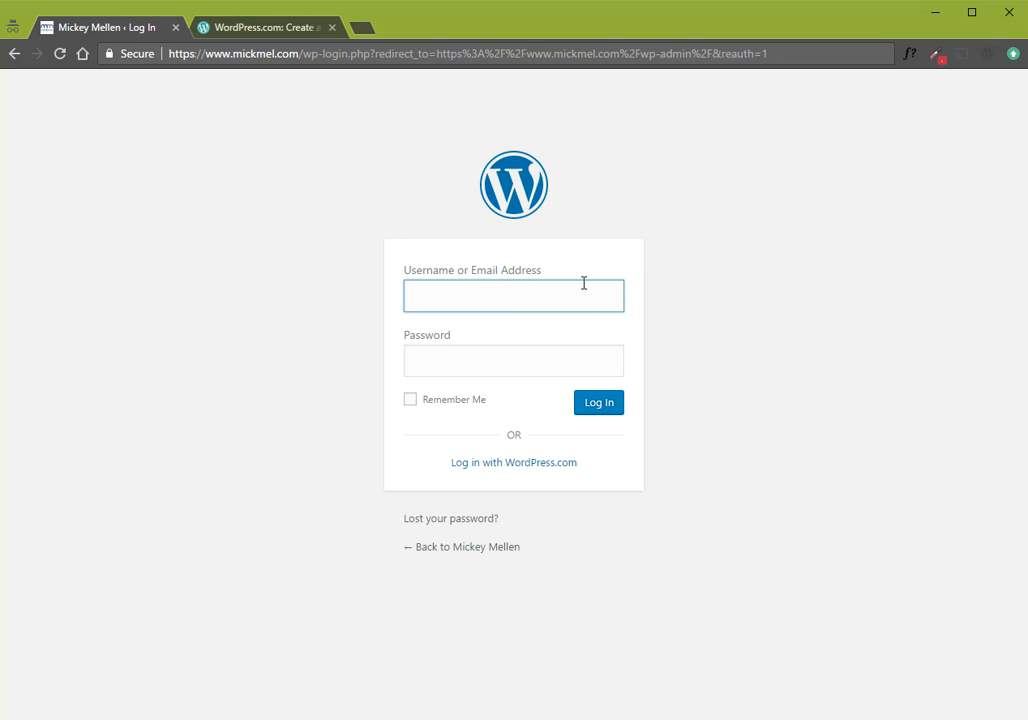
{"action": "mouse_move", "coordinate": [576, 270]}
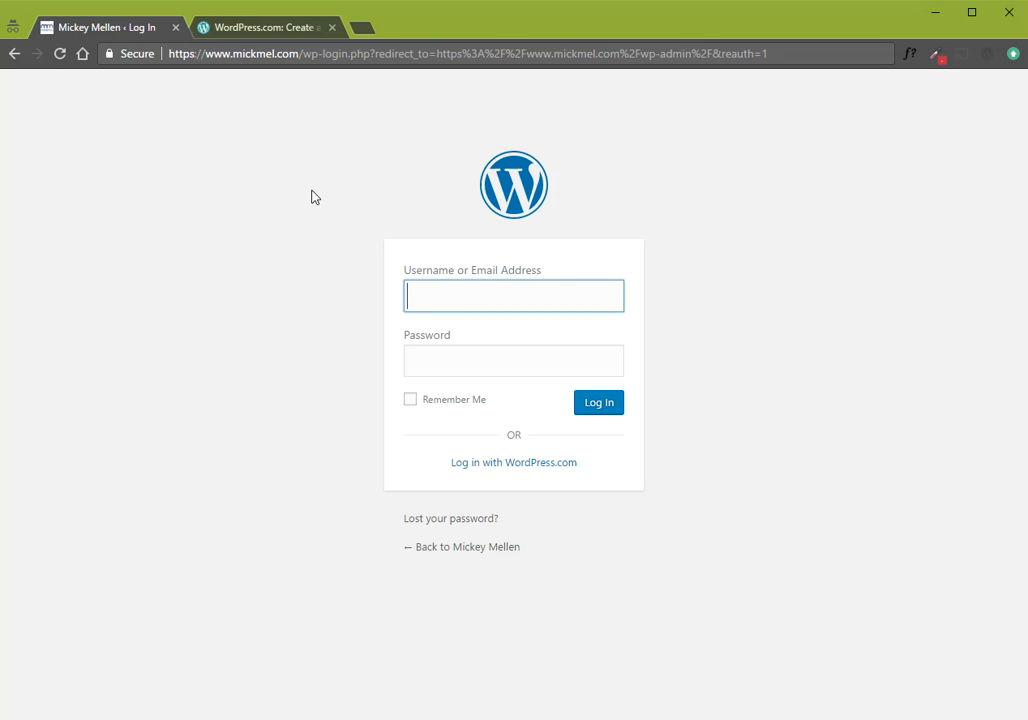
In the WordPress.com tab, bring up its Log In page with empty credential fields
{"action": "left_click", "coordinate": [264, 28]}
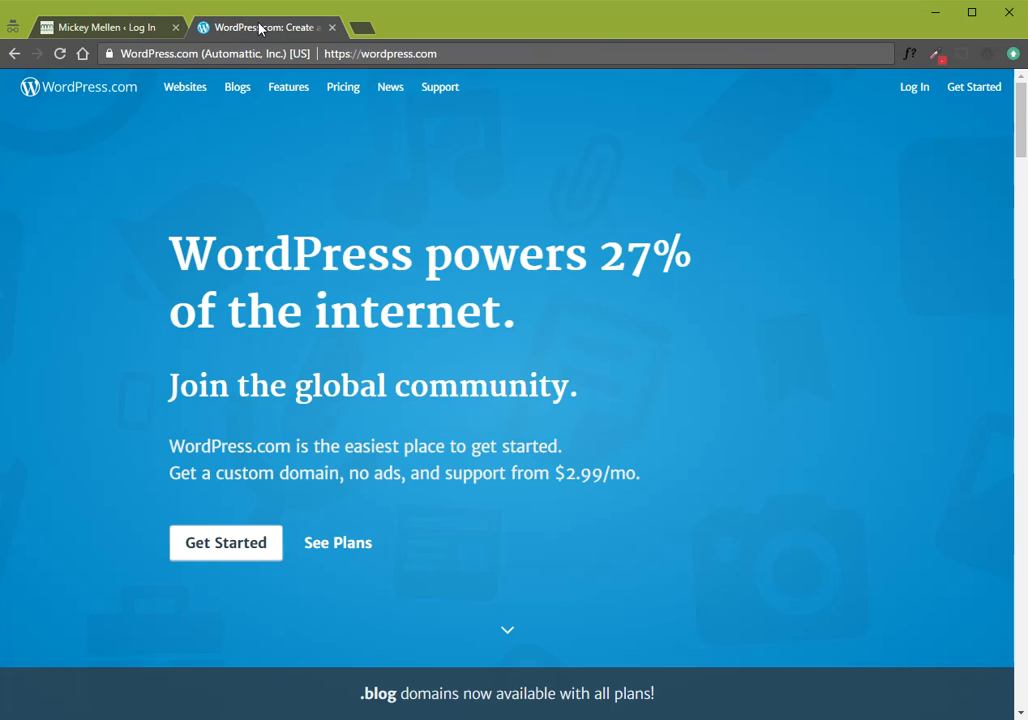
{"action": "mouse_move", "coordinate": [370, 186]}
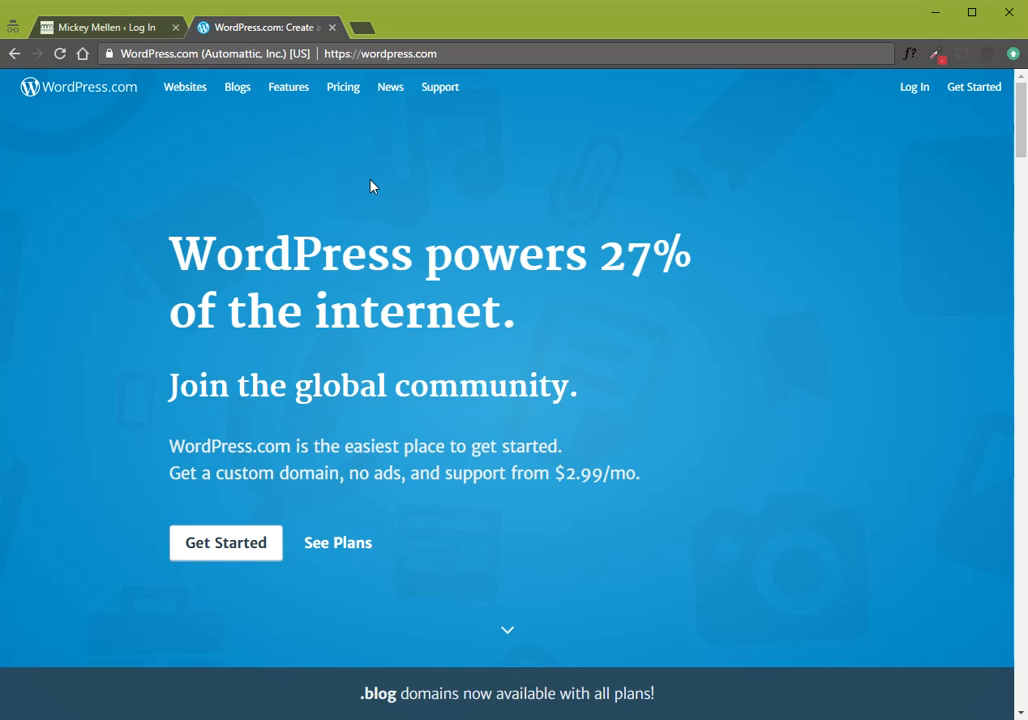
{"action": "mouse_move", "coordinate": [912, 114]}
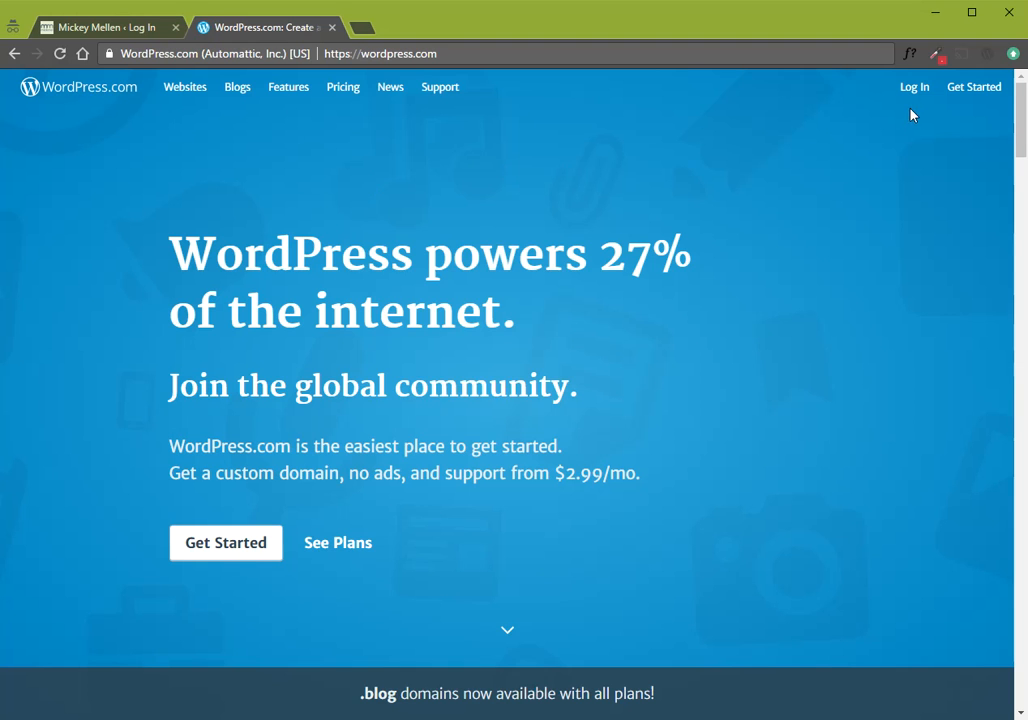
{"action": "left_click", "coordinate": [912, 86]}
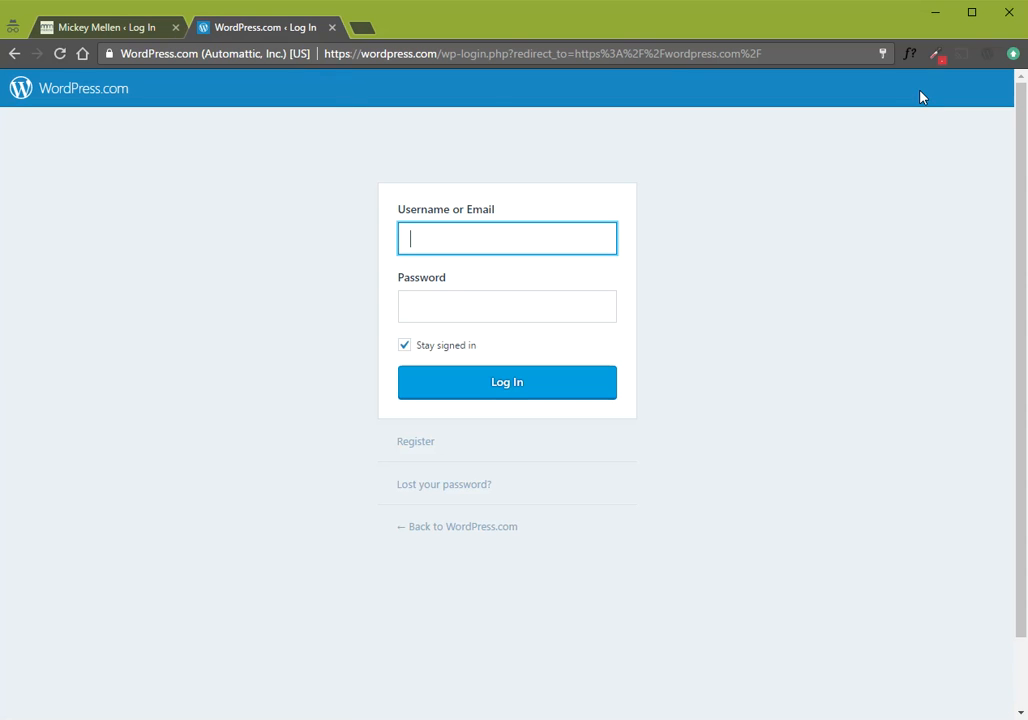
{"action": "mouse_move", "coordinate": [768, 148]}
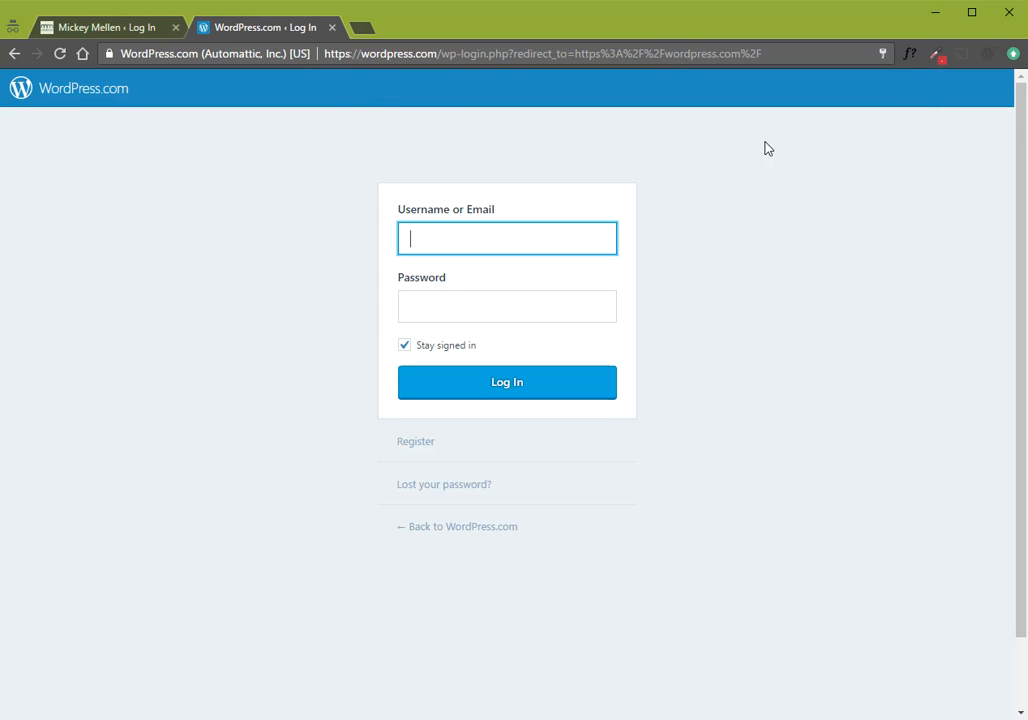
Go back to the self-hosted site's login tab and focus the Username field
{"action": "left_click", "coordinate": [100, 28]}
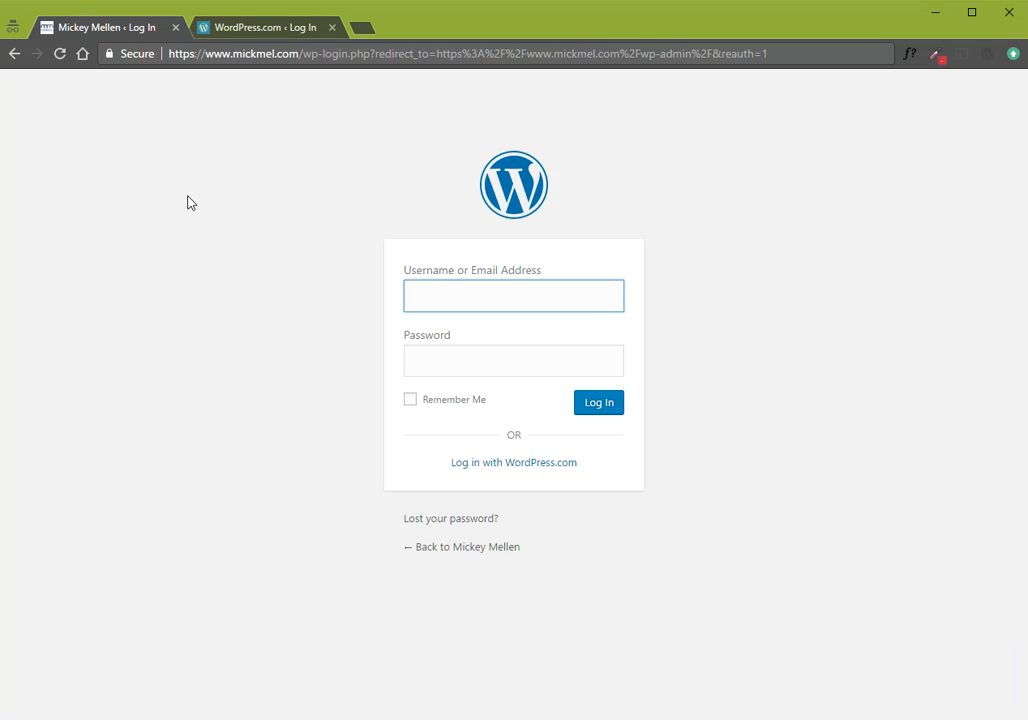
{"action": "mouse_move", "coordinate": [342, 184]}
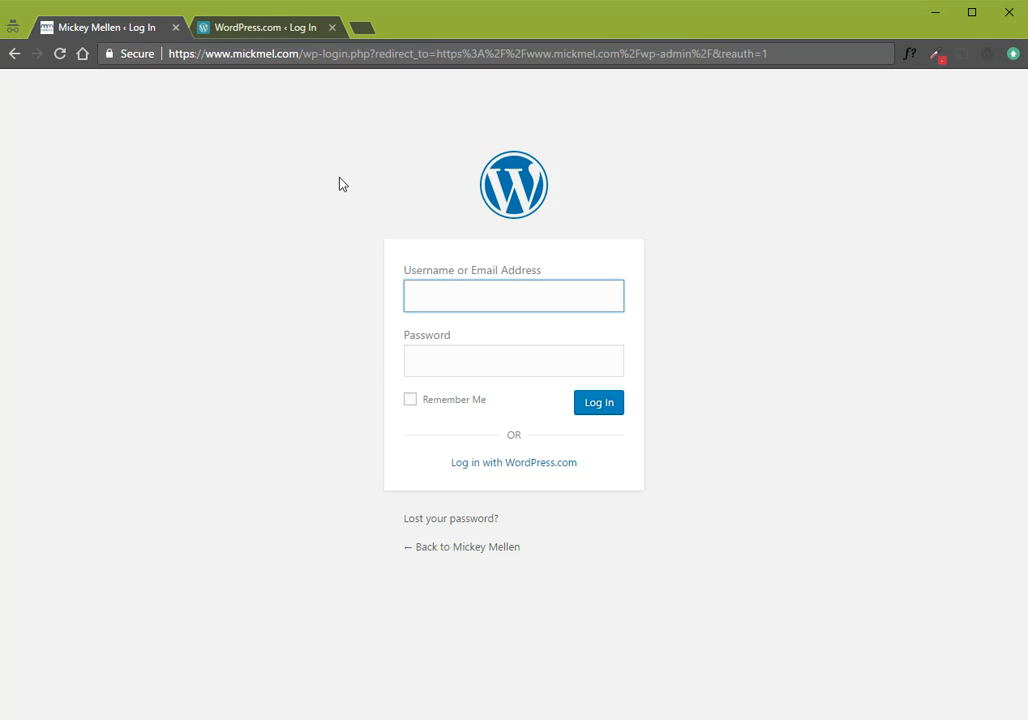
{"action": "mouse_move", "coordinate": [284, 176]}
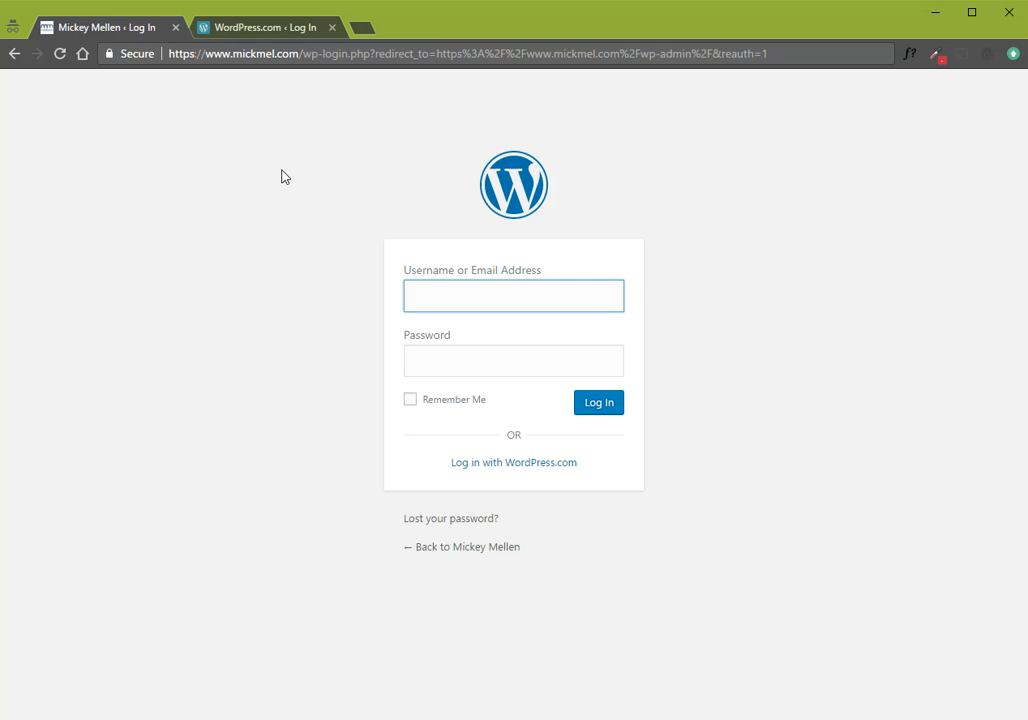
{"action": "left_click", "coordinate": [512, 296]}
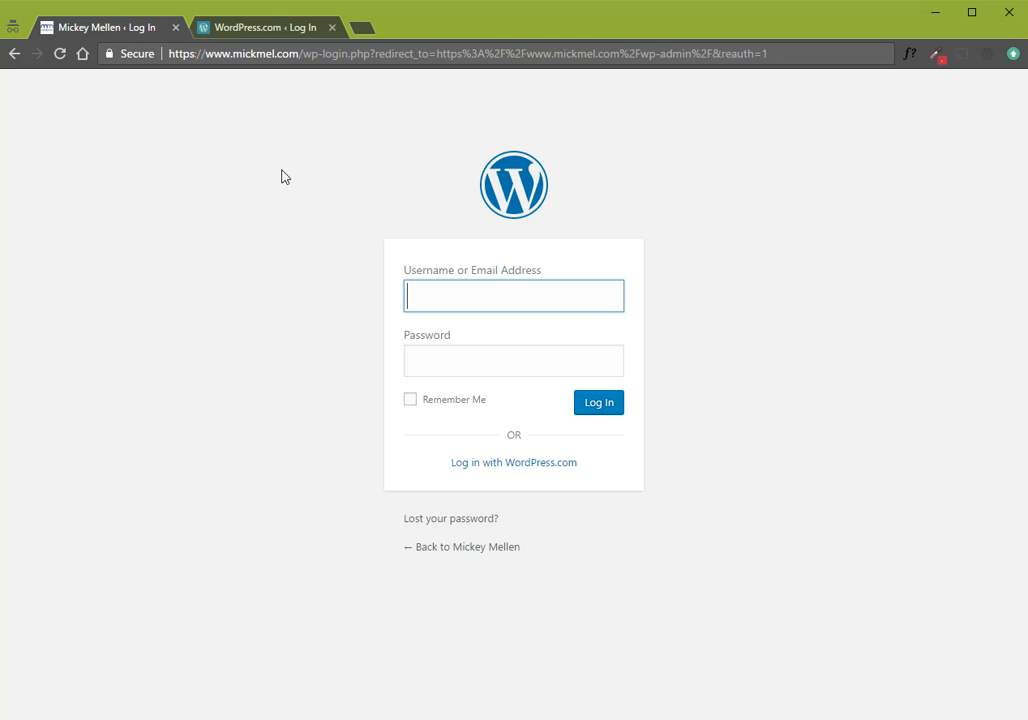
{"action": "mouse_move", "coordinate": [252, 452]}
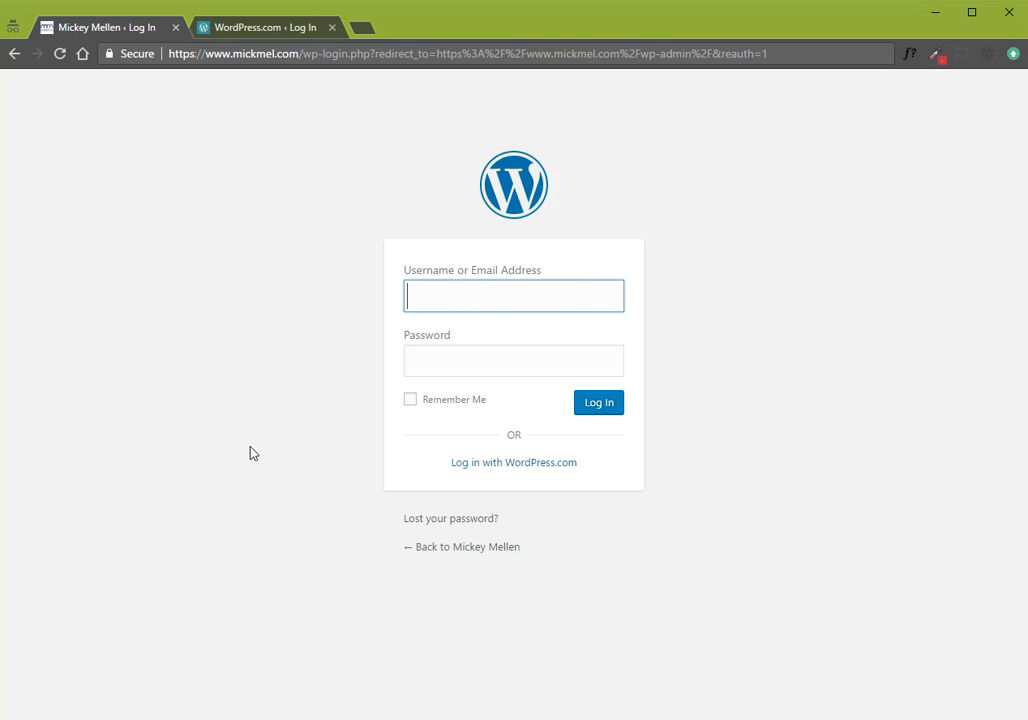